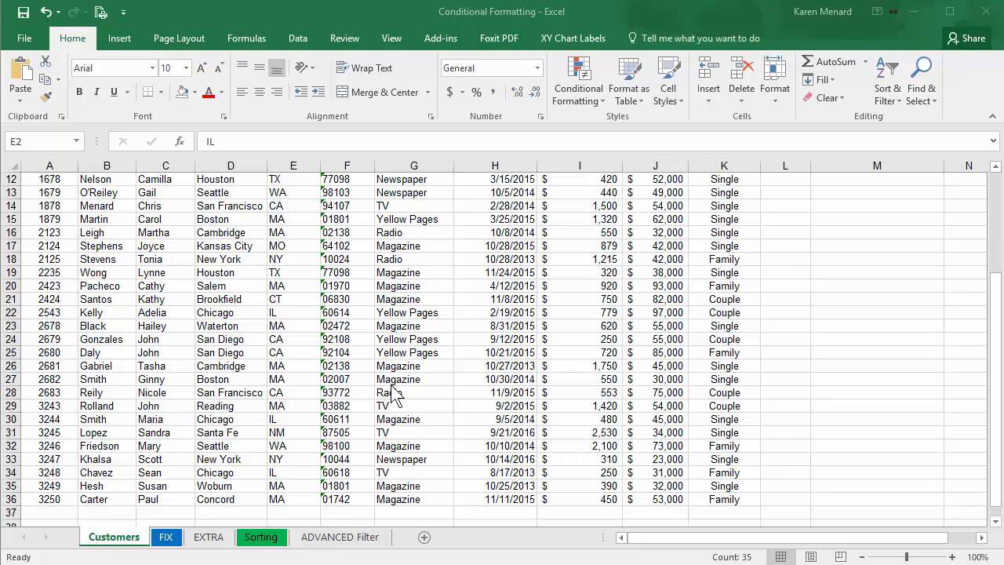
# Scroll through the Customers sheet to locate the State entries E2:E36
pyautogui.scroll(3)
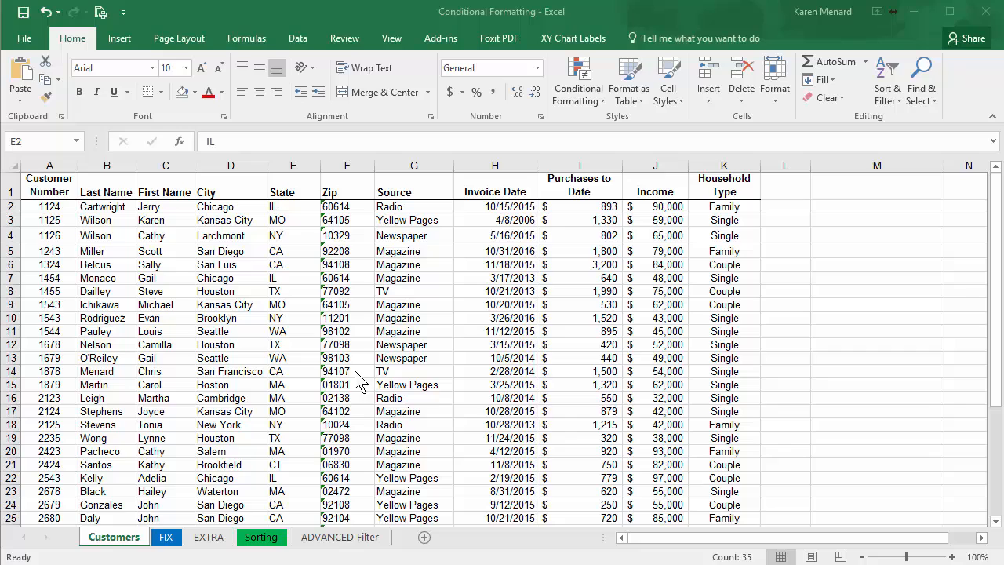
pyautogui.moveTo(290, 218)
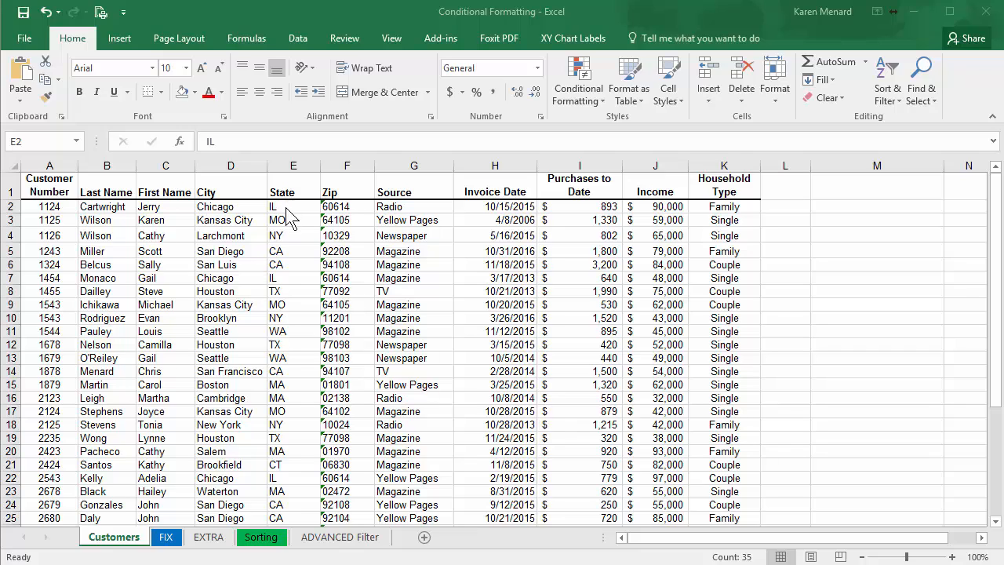
pyautogui.scroll(-3)
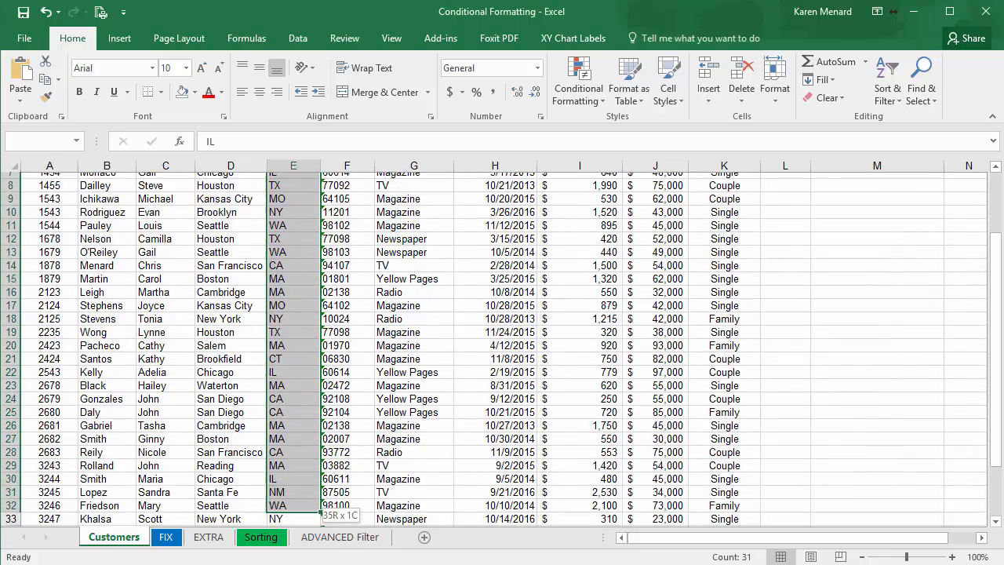
# Add an Equal To rule for 'ca' using Green Fill with Dark Green Text on the State column
pyautogui.scroll(-3)
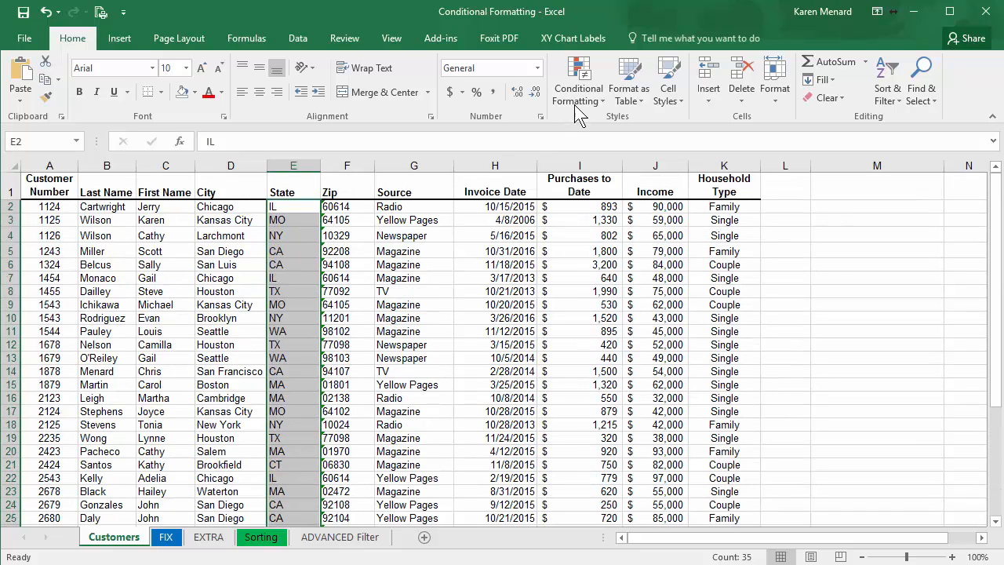
pyautogui.click(578, 78)
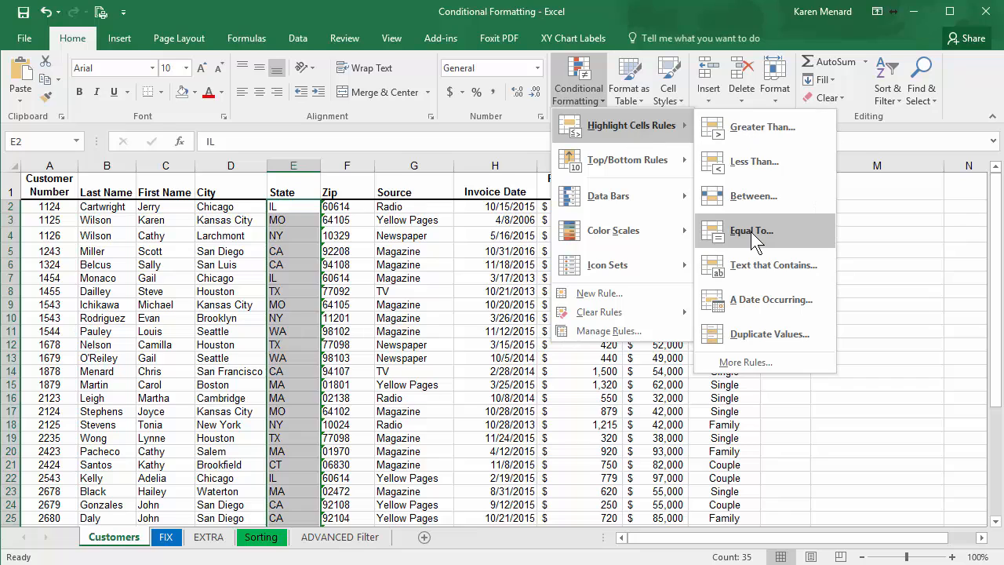
pyautogui.click(751, 230)
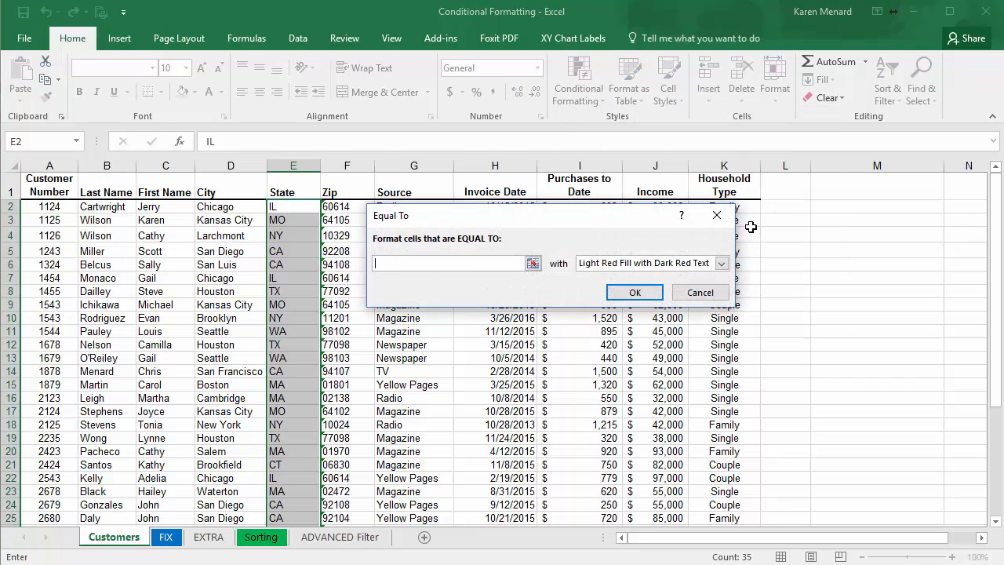
pyautogui.write('ca')
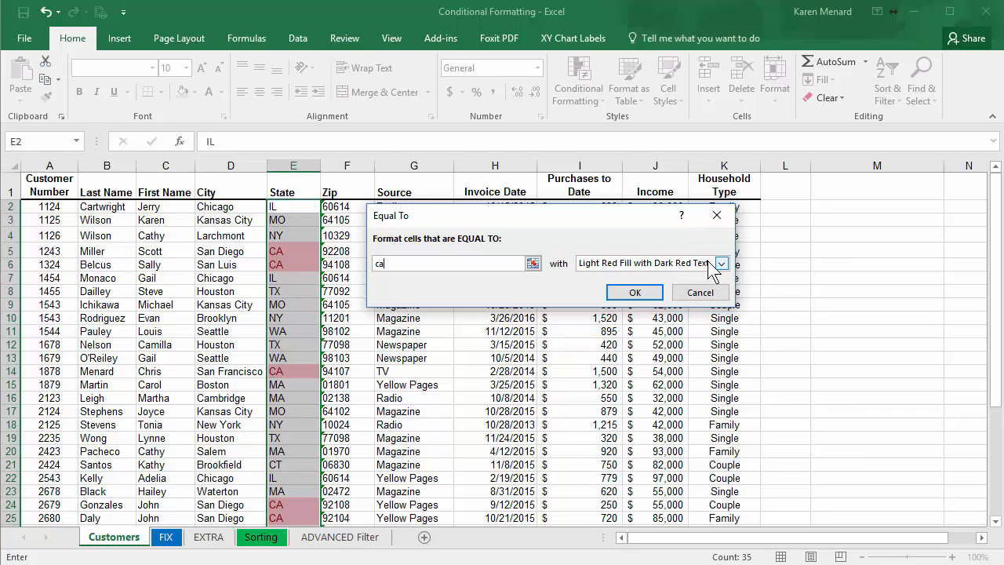
pyautogui.click(719, 262)
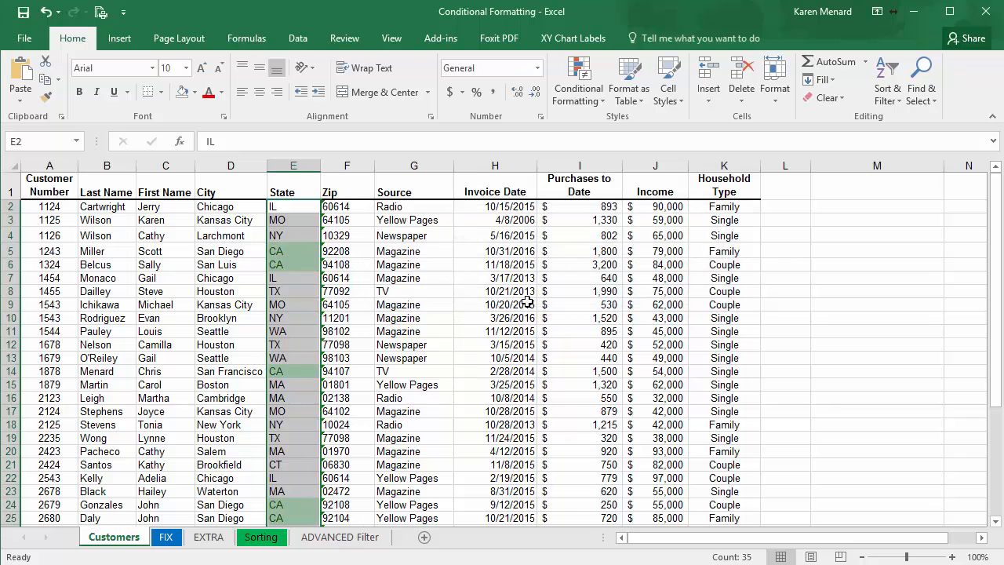
pyautogui.click(495, 291)
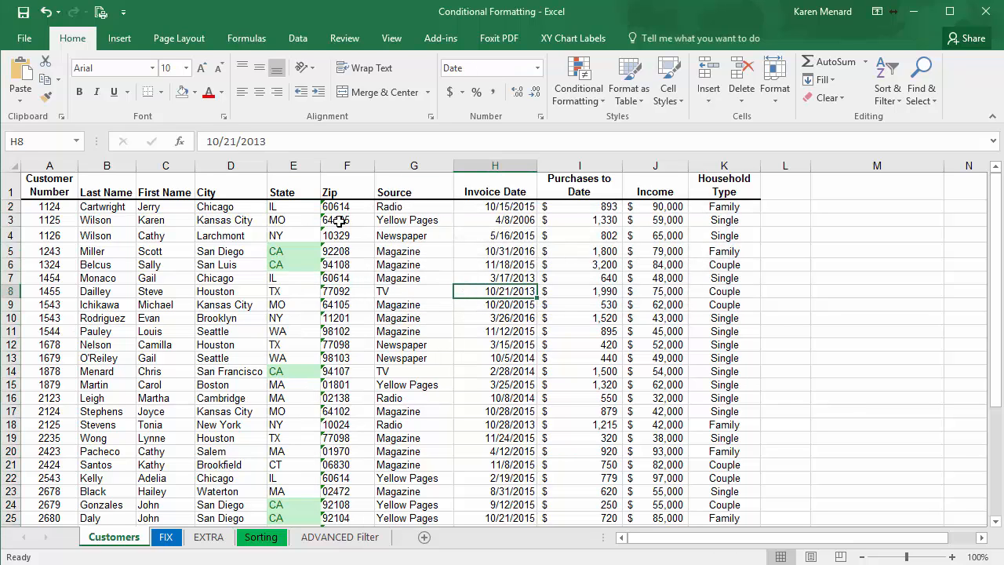
# Reselect E2:E36 and start an Equal To rule for 'tx' with Light Red Fill and Dark Red Text
pyautogui.click(294, 206)
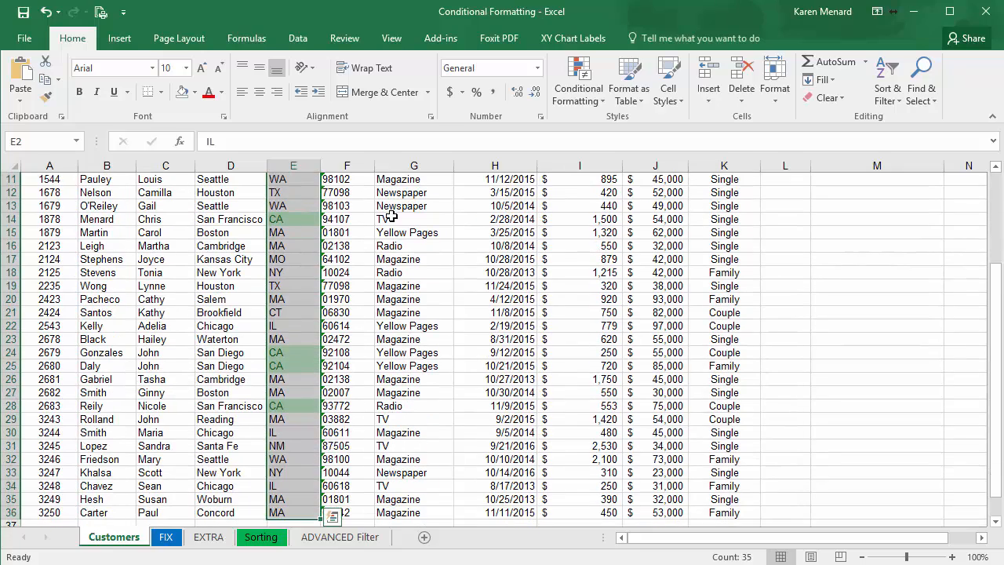
pyautogui.click(578, 81)
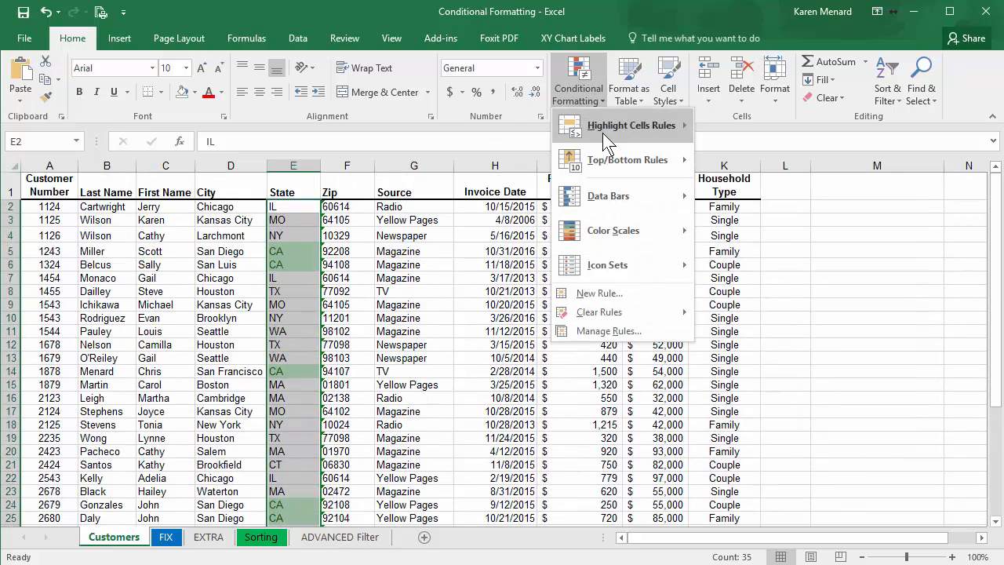
pyautogui.click(631, 125)
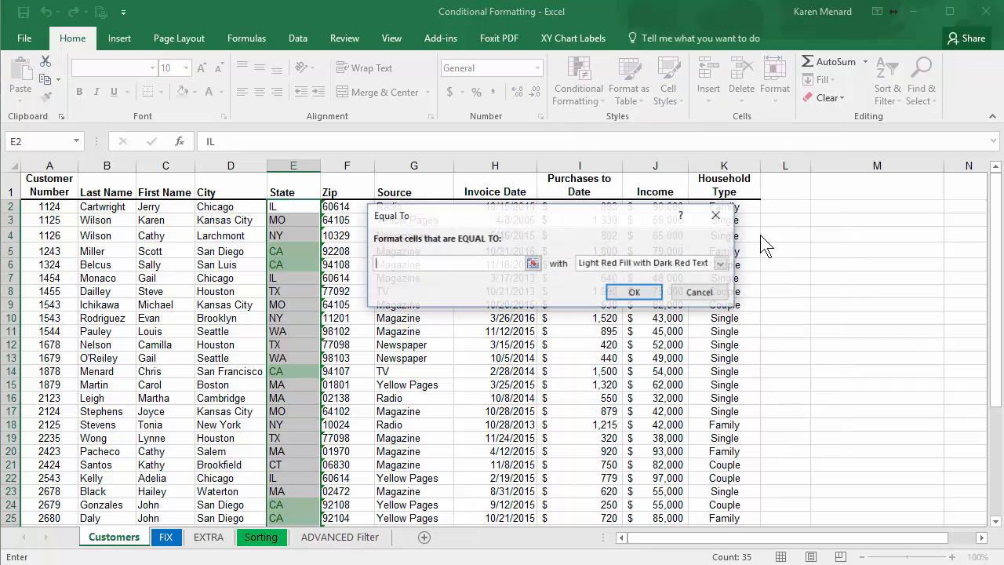
pyautogui.write('tx')
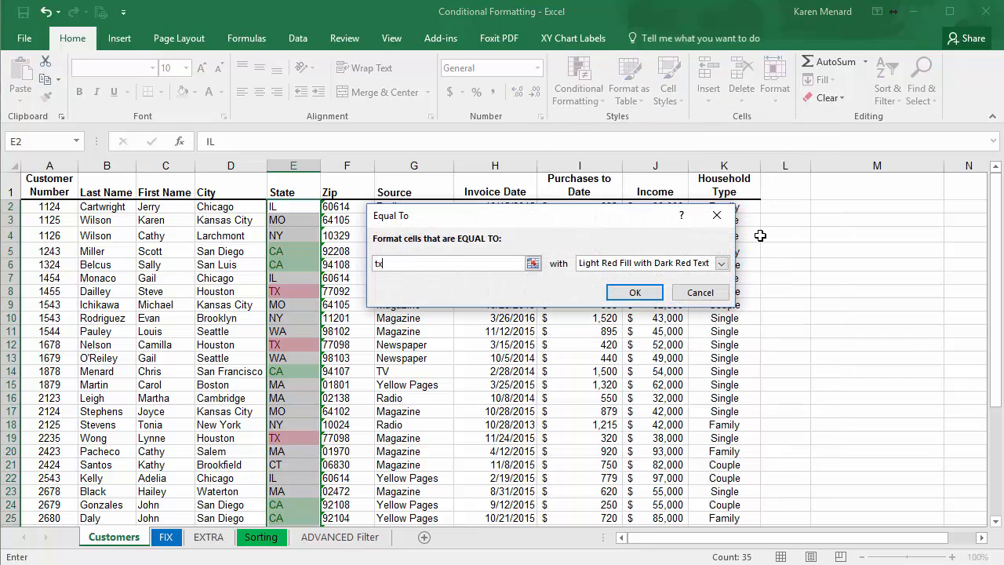
pyautogui.moveTo(580, 234)
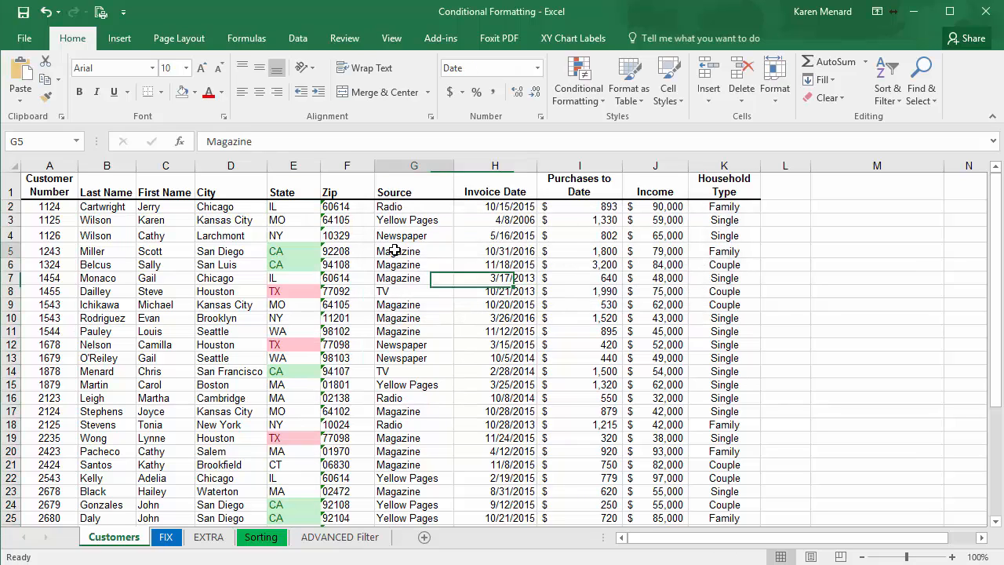
pyautogui.click(414, 251)
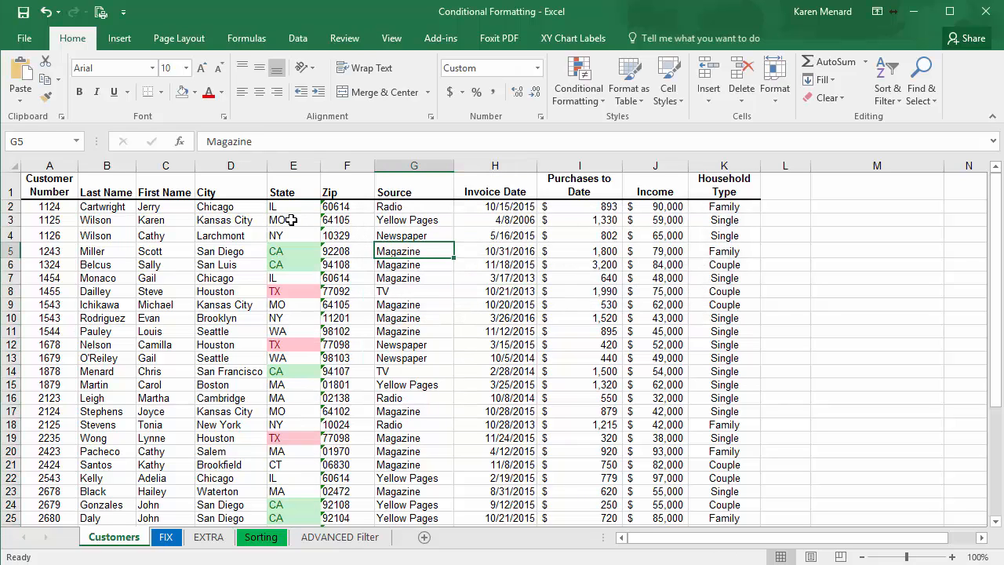
pyautogui.click(293, 207)
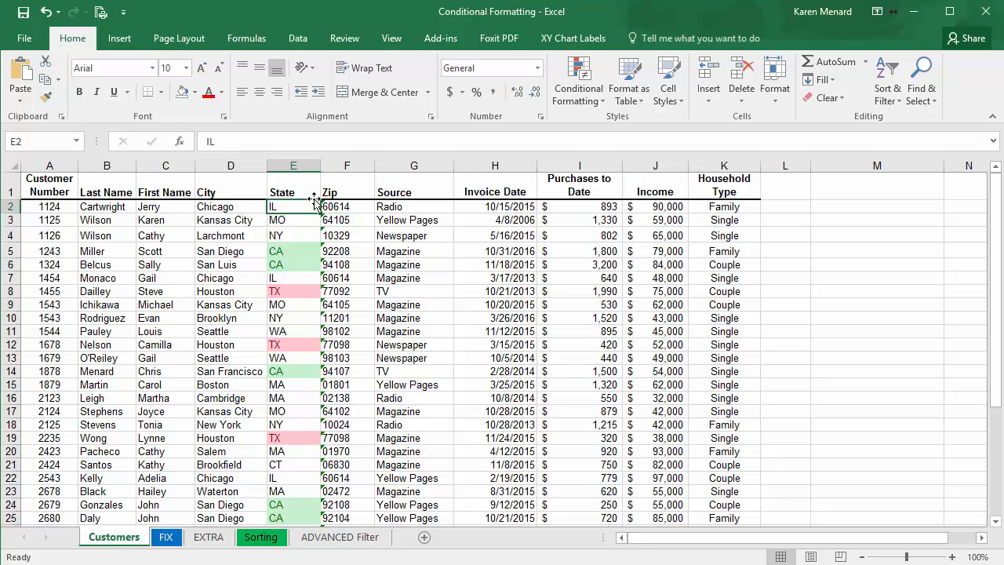
pyautogui.write('ca')
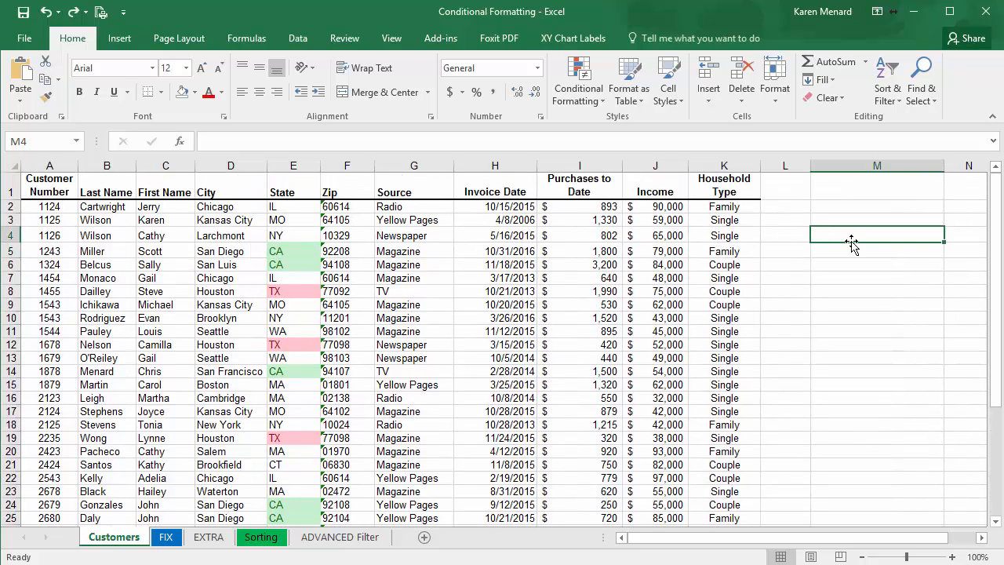
# Enter =COUNTIF(E2:E36,"ca") in M4 to count the CA customers
pyautogui.write('=countif')
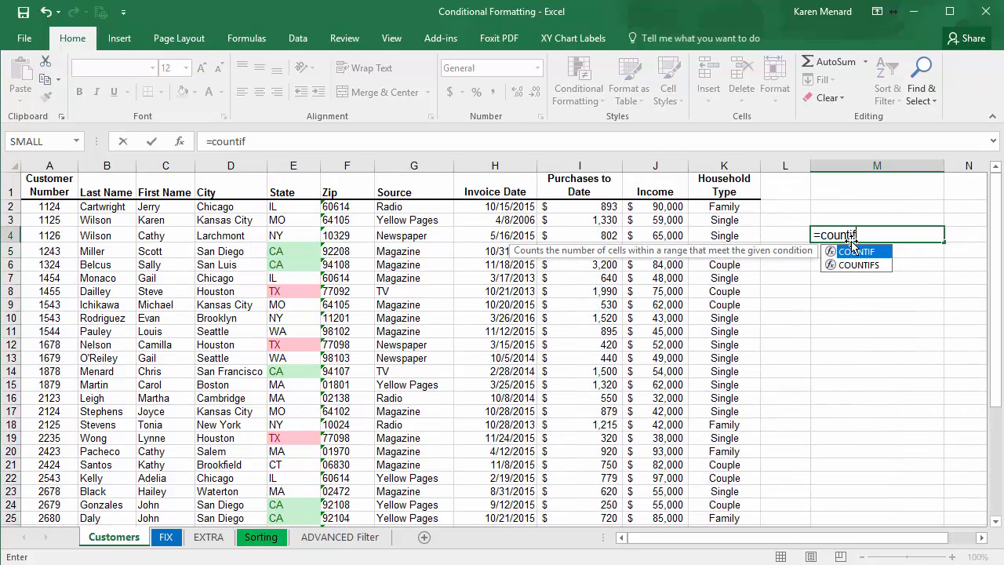
pyautogui.write('(e')
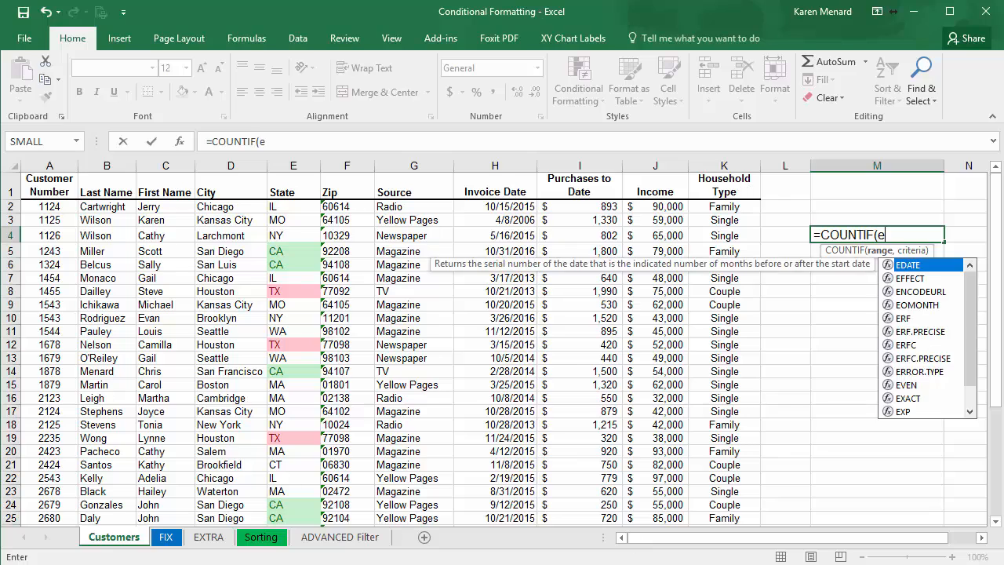
pyautogui.write('2.e36,')
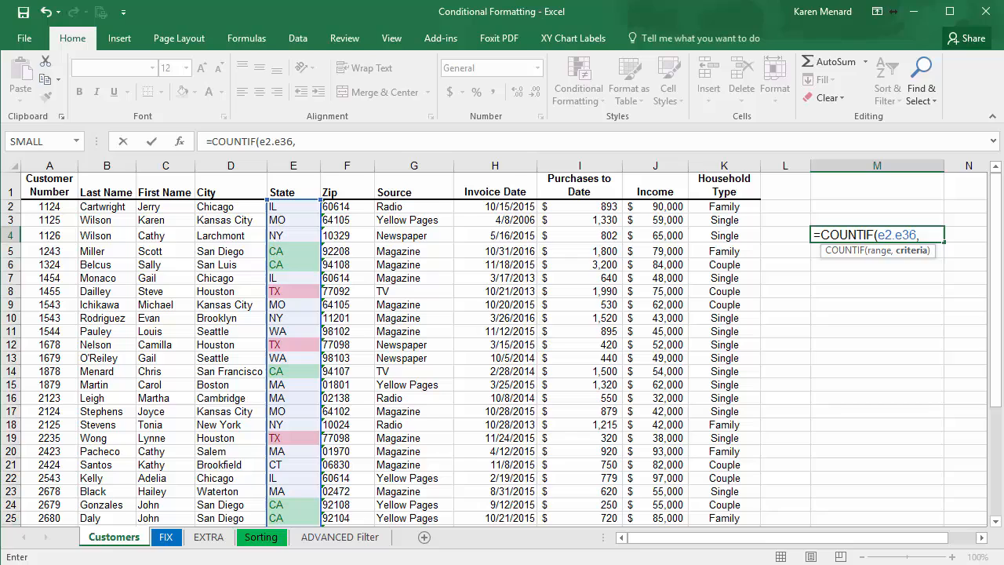
pyautogui.write('"ca"')
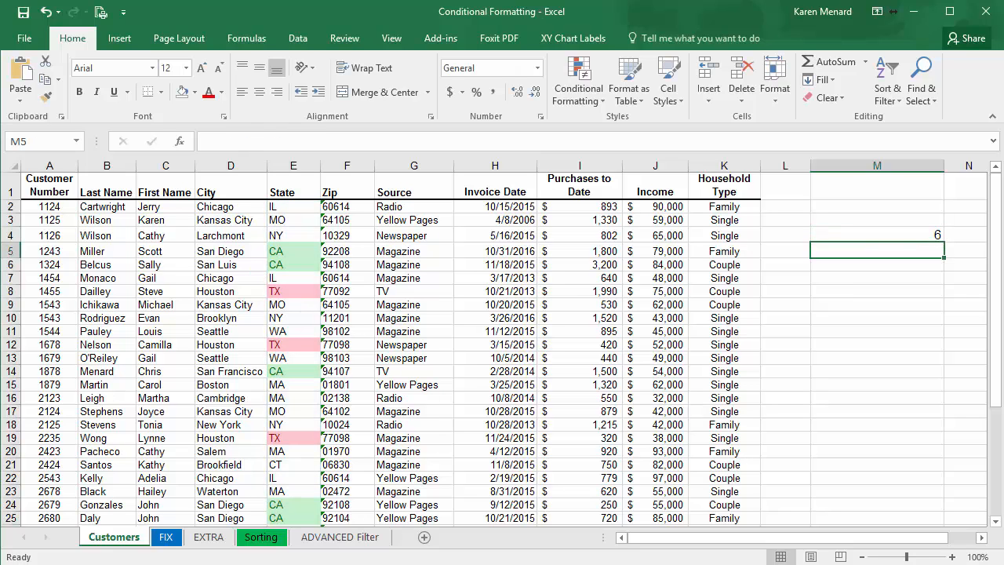
# Change the first customer's state in E2 to 'ca' so the count reads 7
pyautogui.click(293, 207)
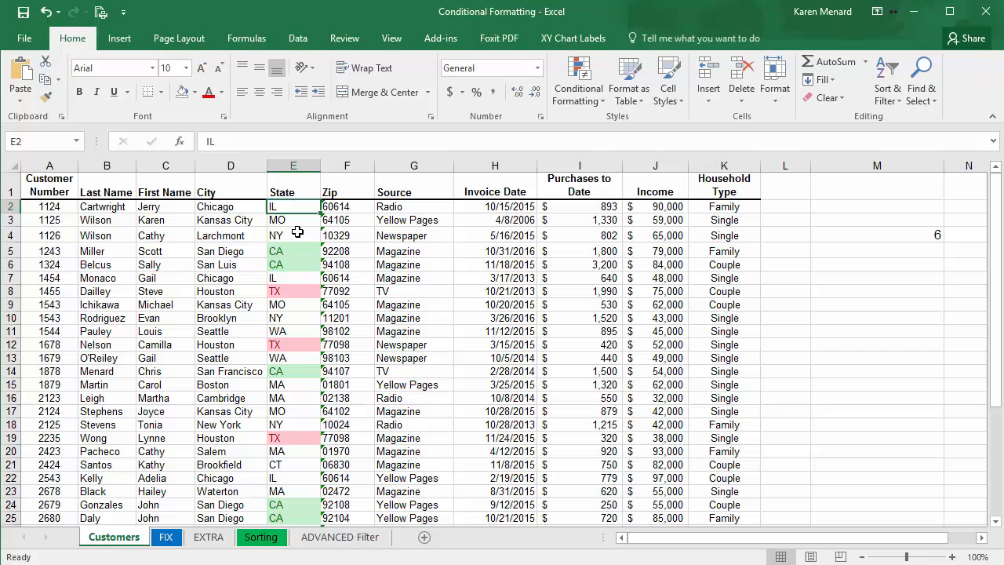
pyautogui.write('ca')
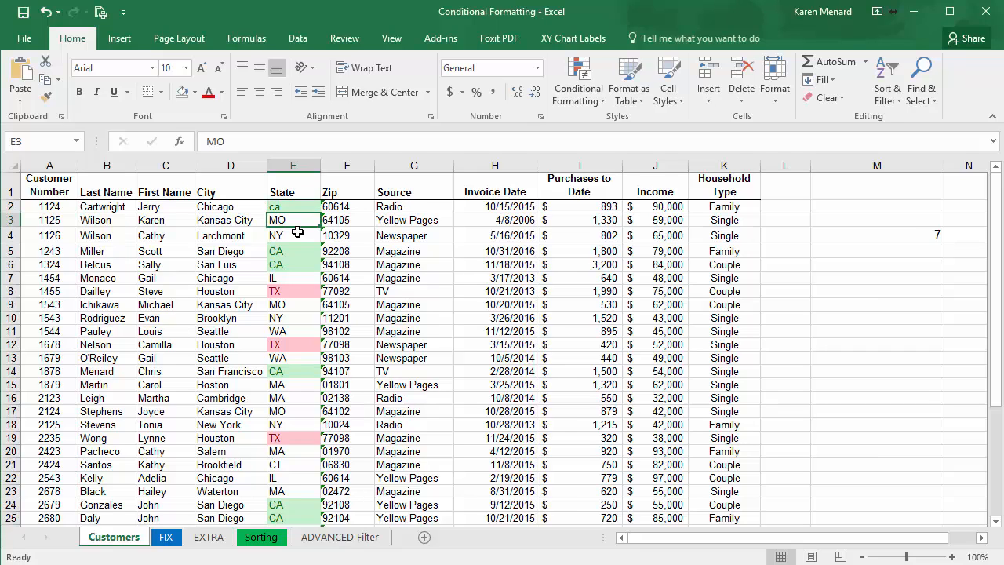
pyautogui.click(876, 251)
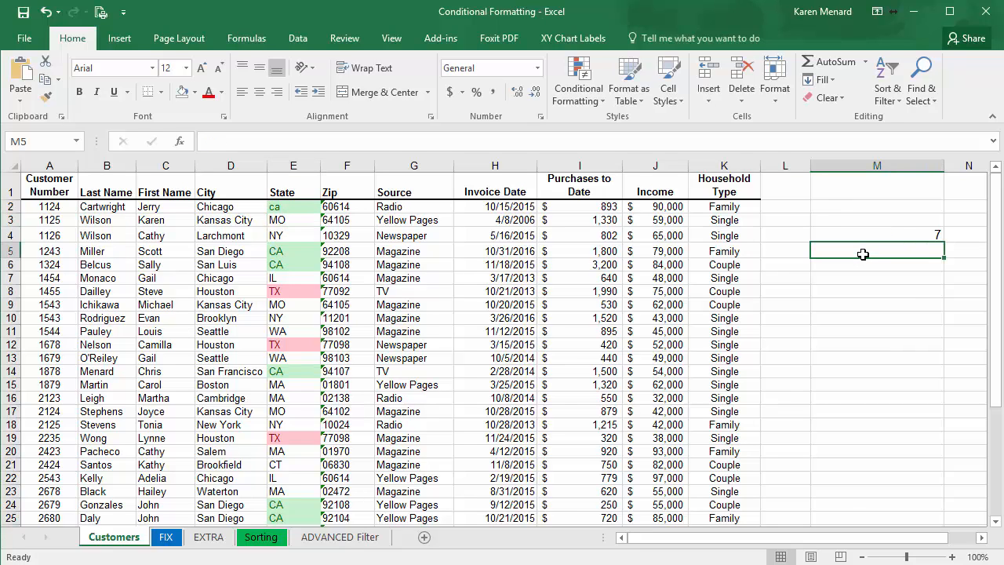
# Enter =COUNTIF(E2:E36,"<>ca") in M5, returning 28 non-CA customers, and review it
pyautogui.write('=c')
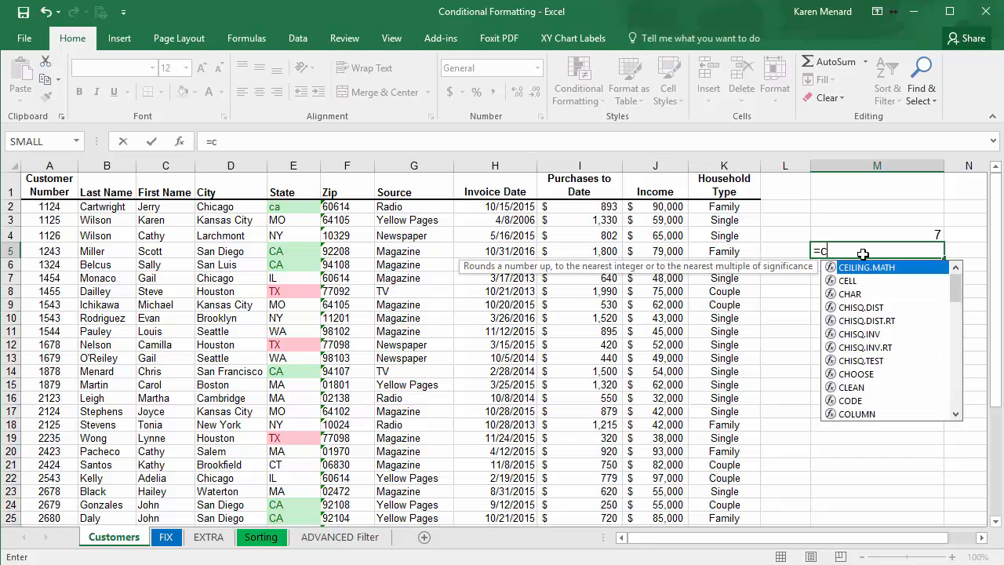
pyautogui.write('OUNTIF(')
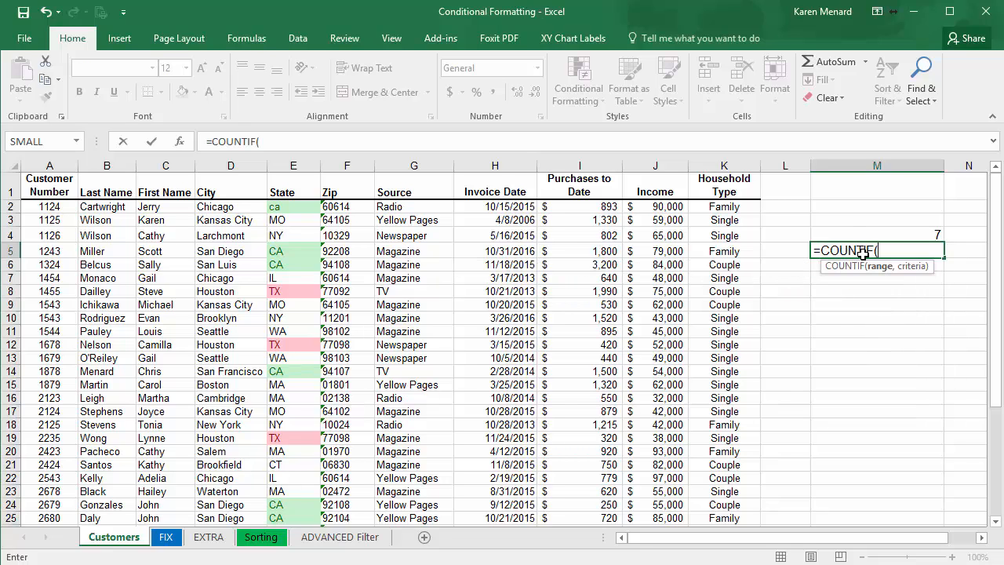
pyautogui.click(292, 206)
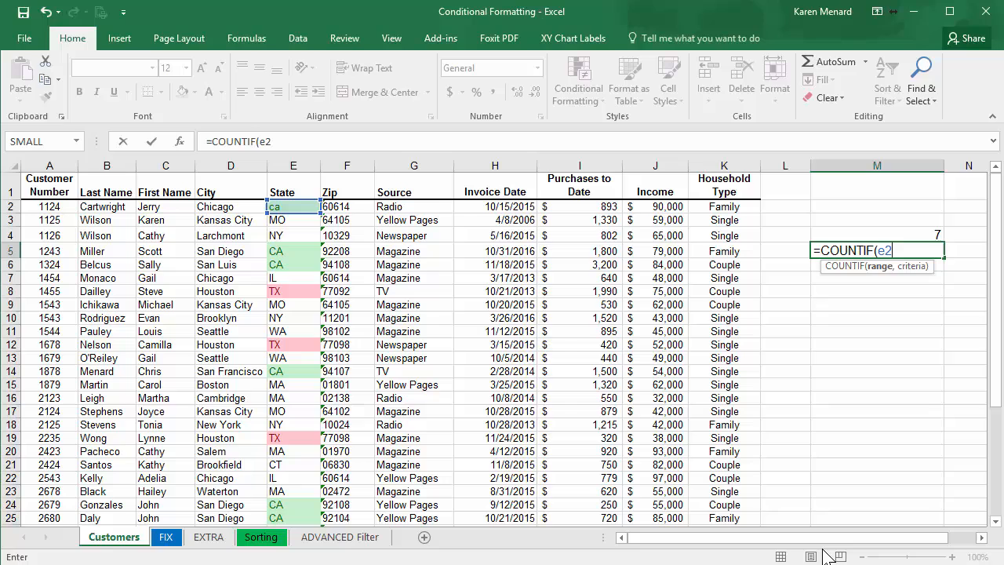
pyautogui.click(292, 220)
pyautogui.write('.e36,')
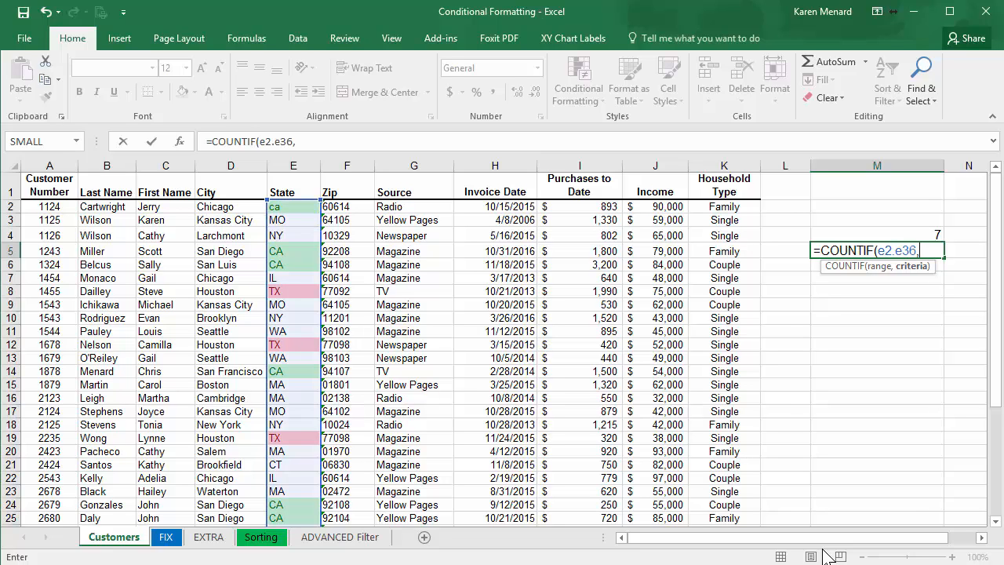
pyautogui.write('"<>')
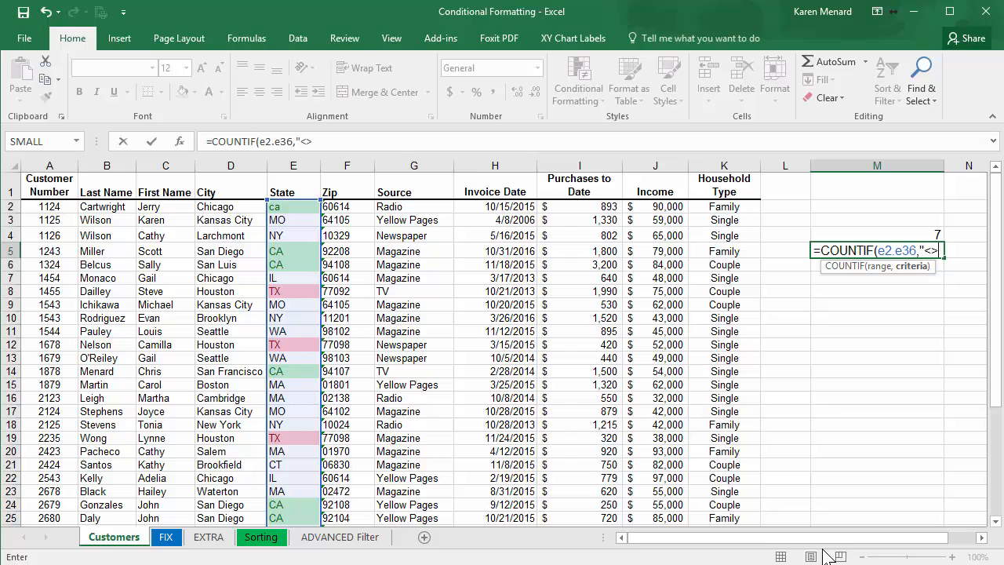
pyautogui.write('ca')
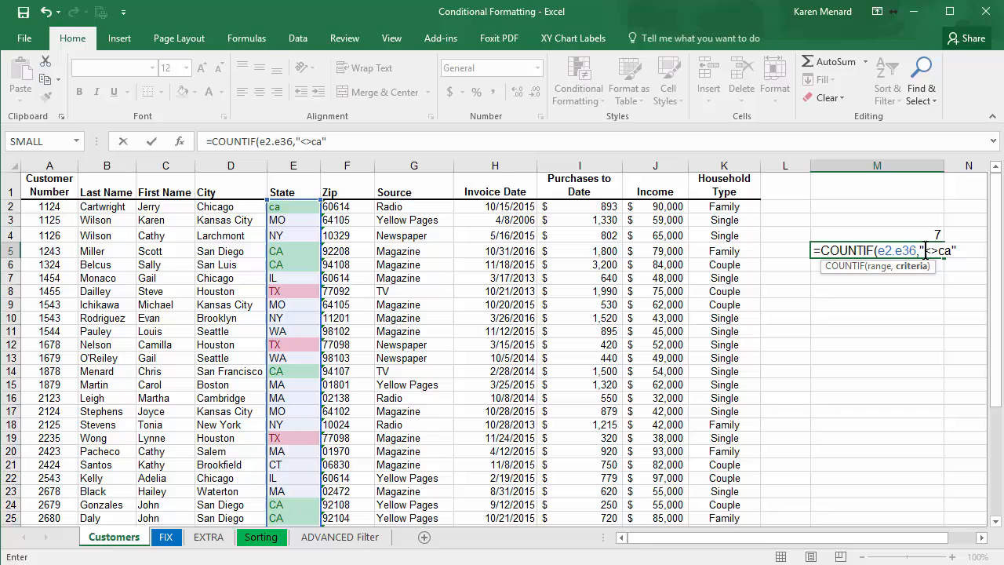
pyautogui.moveTo(929, 286)
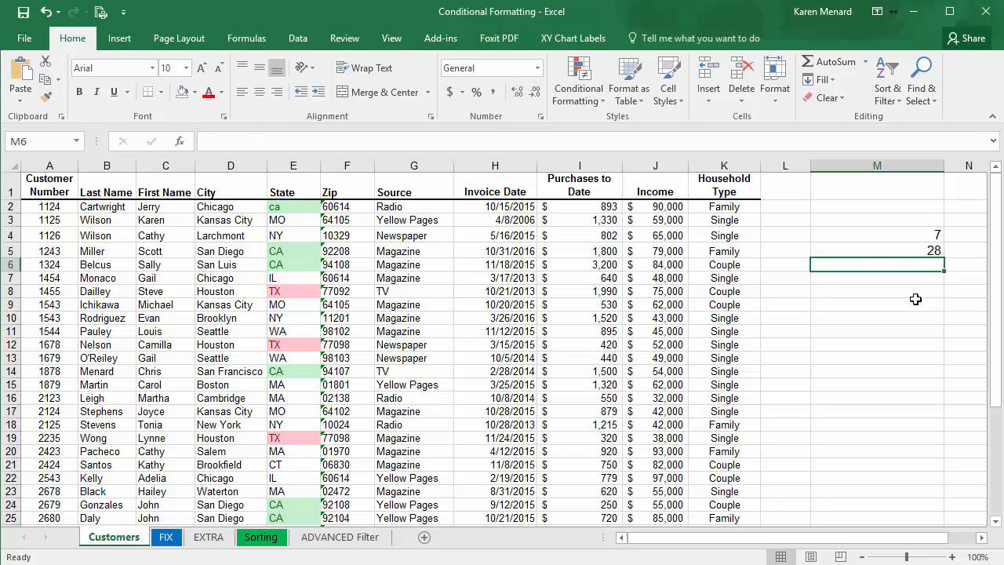
pyautogui.click(876, 251)
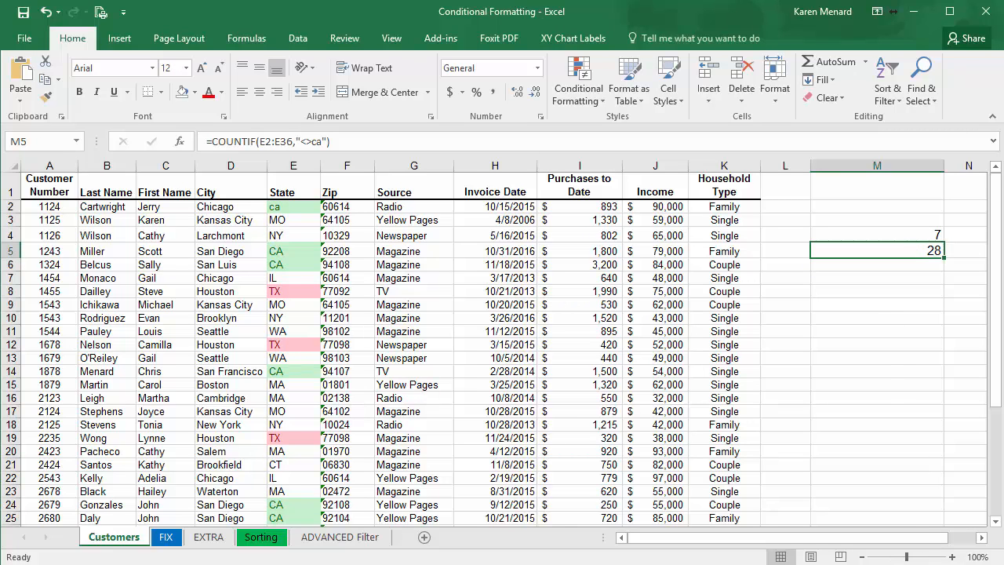